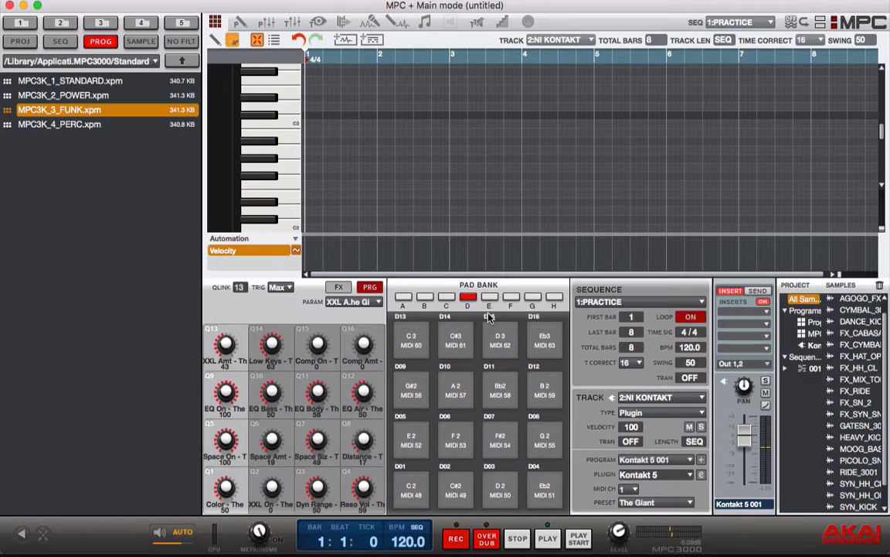
Step: Stop recording and playback, leaving the recorded chord notes in the one-bar Kontakt sequence
left_click(411, 440)
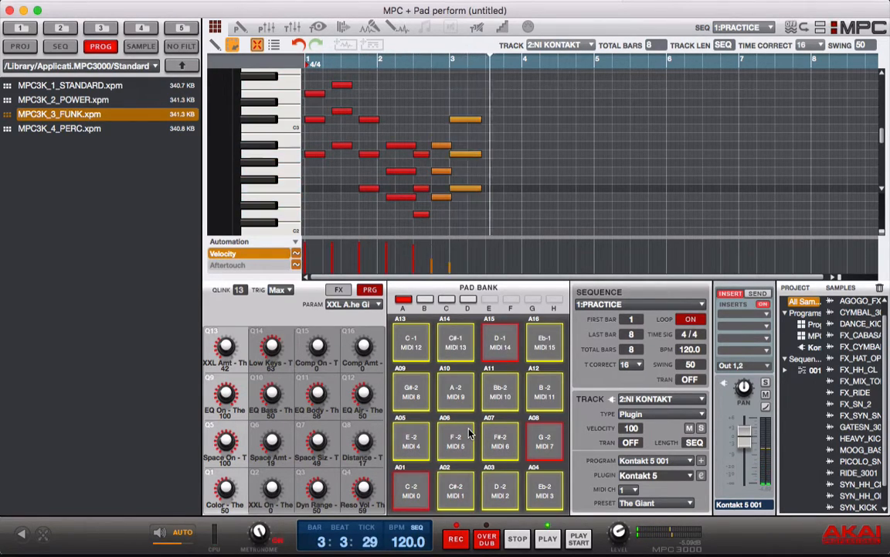
left_click(516, 538)
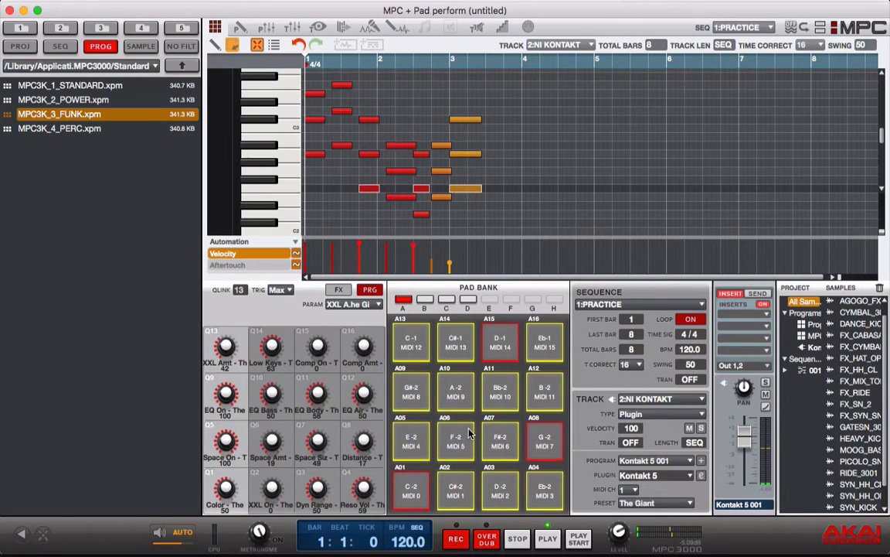